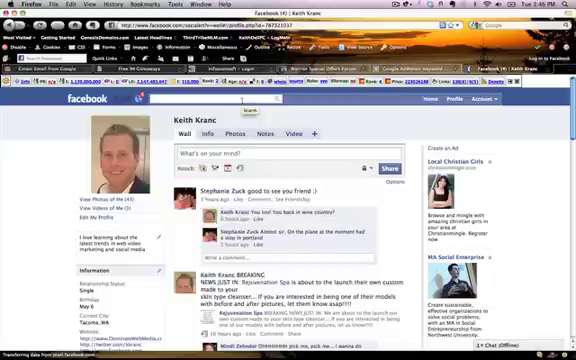
Step: Search Facebook for 'advi' to locate the Advanced Search app and reach its page-finding form
{"action": "type", "text": "advi"}
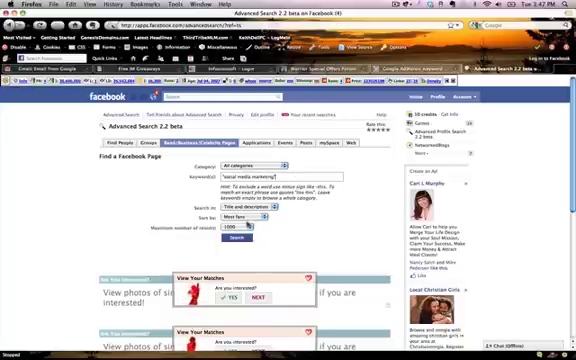
Step: Run the page search and browse down the list of matching Facebook pages
{"action": "left_click", "coordinate": [252, 228]}
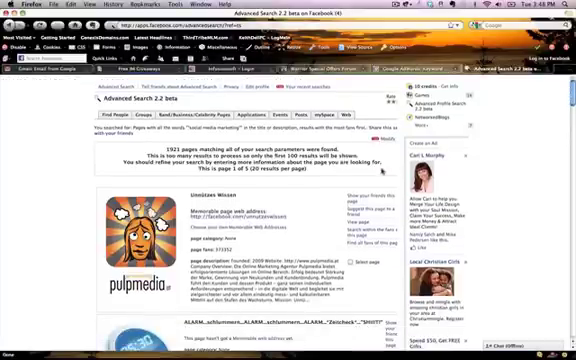
{"action": "scroll", "scroll_direction": "down", "scroll_amount": 3}
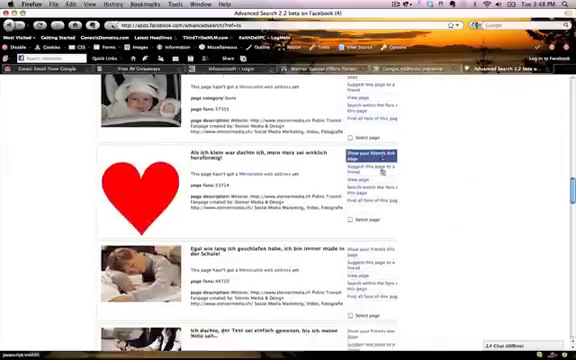
{"action": "scroll", "scroll_direction": "down", "scroll_amount": 3}
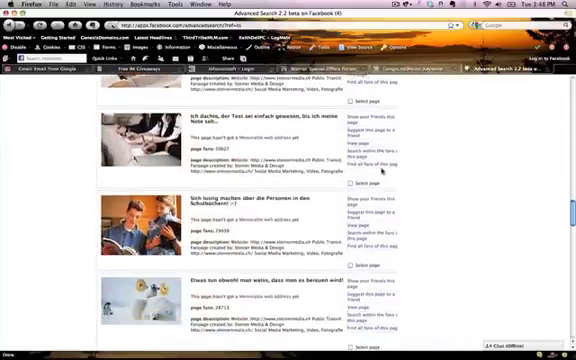
{"action": "scroll", "scroll_direction": "down", "scroll_amount": 3}
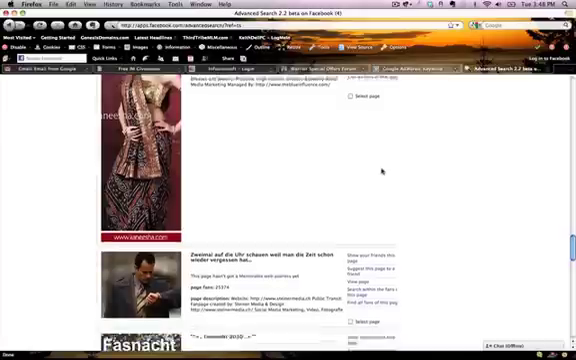
{"action": "scroll", "scroll_direction": "down", "scroll_amount": 3}
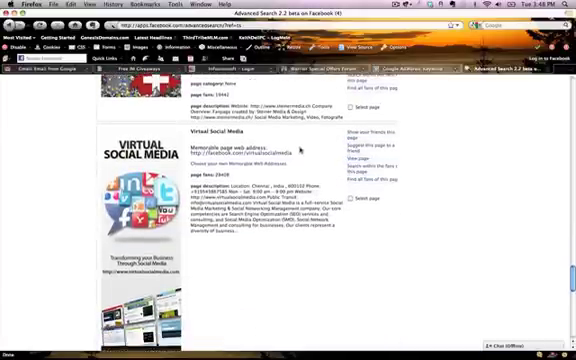
{"action": "scroll", "scroll_direction": "down", "scroll_amount": 3}
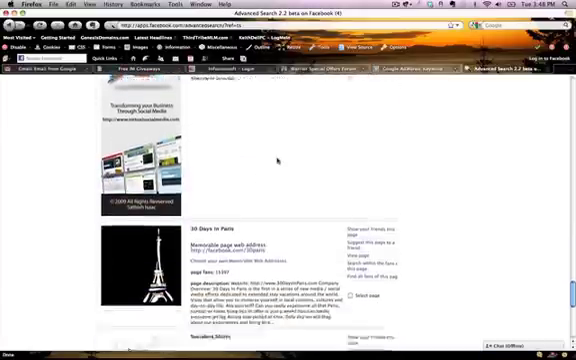
{"action": "scroll", "scroll_direction": "down", "scroll_amount": 3}
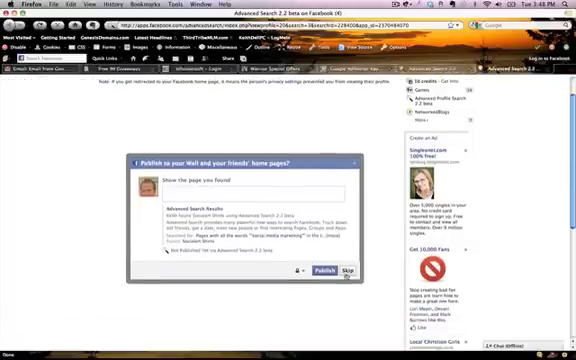
Step: Dismiss the publish prompt and view the Socialism Shirts fan page's welcome tab
{"action": "left_click", "coordinate": [352, 268]}
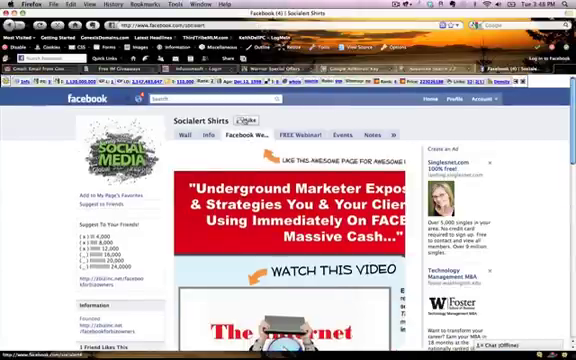
{"action": "scroll", "scroll_direction": "down", "scroll_amount": 3}
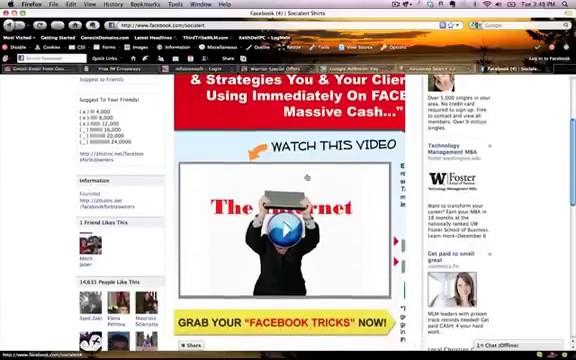
{"action": "scroll", "scroll_direction": "up", "scroll_amount": 3}
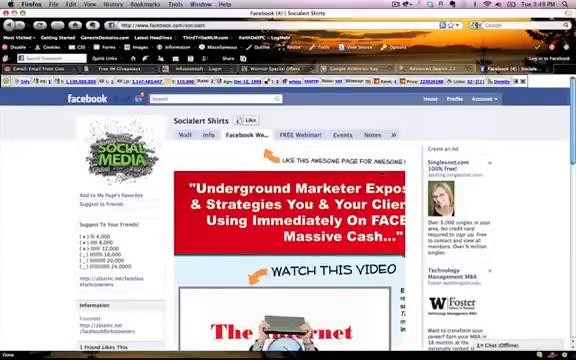
{"action": "scroll", "scroll_direction": "down", "scroll_amount": 3}
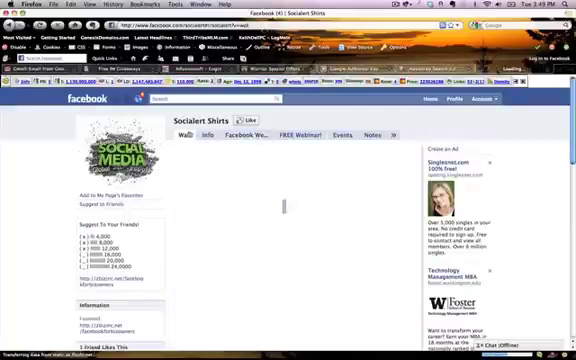
Step: Read down through the Socialism Shirts wall posts
{"action": "scroll", "scroll_direction": "down", "scroll_amount": 3}
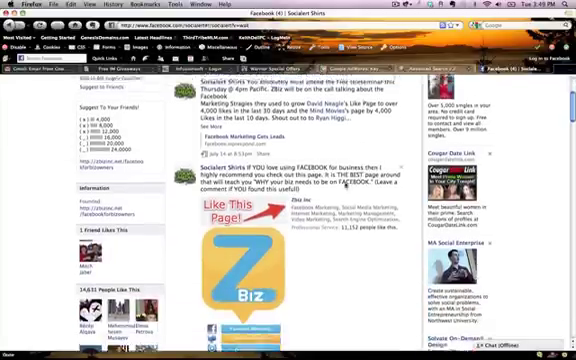
{"action": "scroll", "scroll_direction": "down", "scroll_amount": 3}
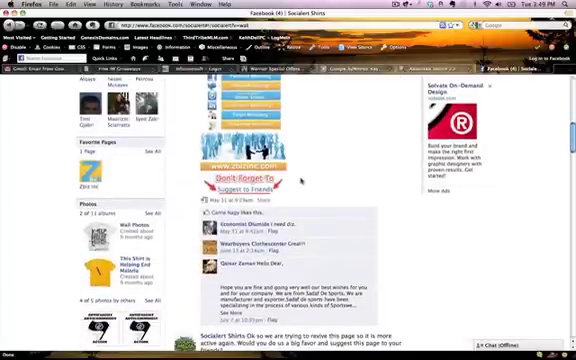
{"action": "scroll", "scroll_direction": "down", "scroll_amount": 3}
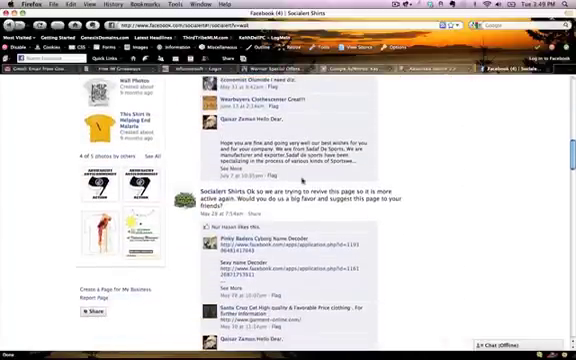
{"action": "scroll", "scroll_direction": "down", "scroll_amount": 3}
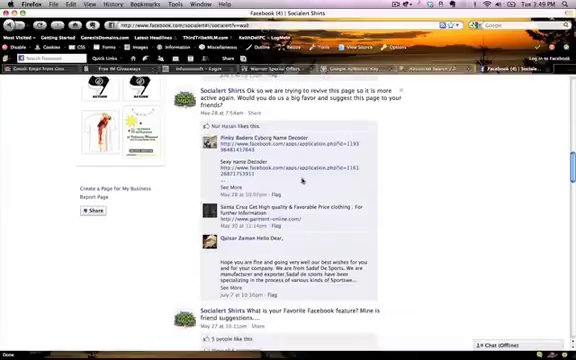
{"action": "scroll", "scroll_direction": "down", "scroll_amount": 3}
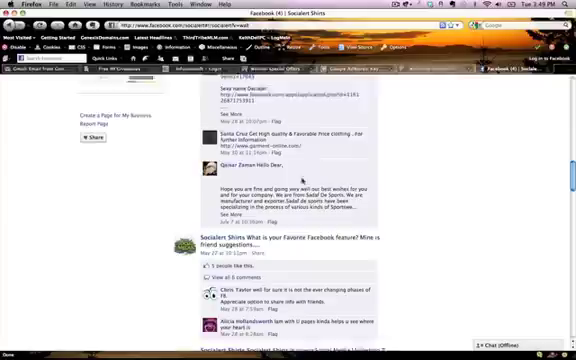
{"action": "scroll", "scroll_direction": "down", "scroll_amount": 3}
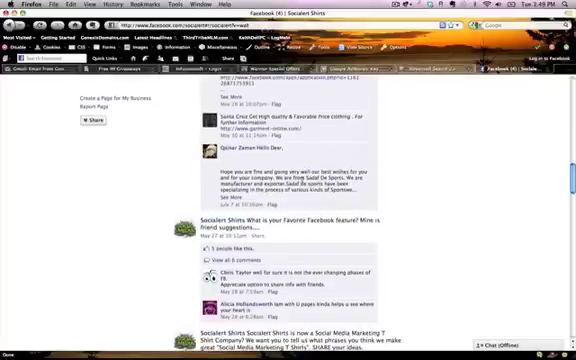
{"action": "scroll", "scroll_direction": "down", "scroll_amount": 3}
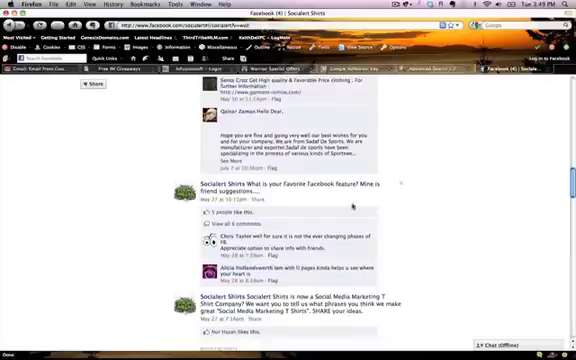
{"action": "scroll", "scroll_direction": "down", "scroll_amount": 3}
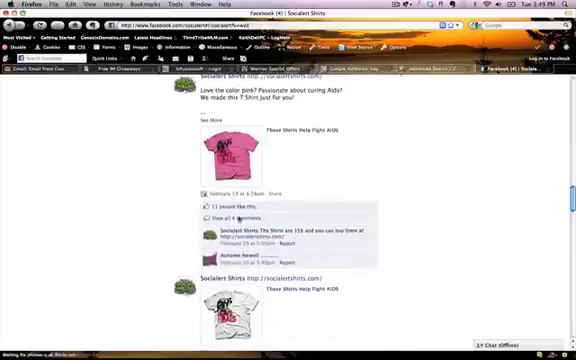
{"action": "scroll", "scroll_direction": "down", "scroll_amount": 3}
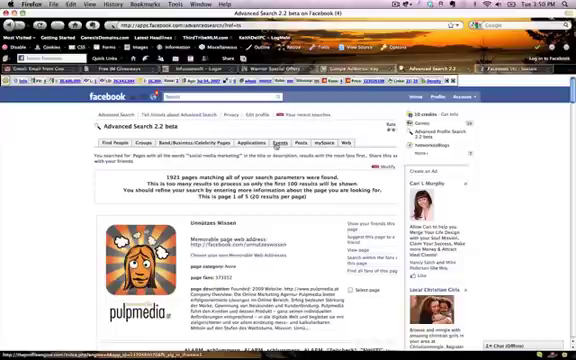
Step: Show the app's timestamped list of recent page searches
{"action": "left_click", "coordinate": [280, 148]}
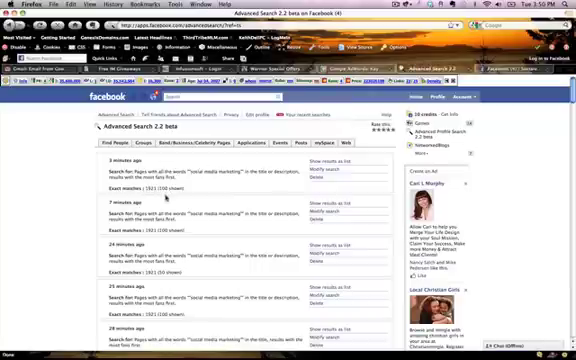
Step: Review the recent searches list, then switch to the Find a Facebook Group form
{"action": "scroll", "scroll_direction": "down", "scroll_amount": 3}
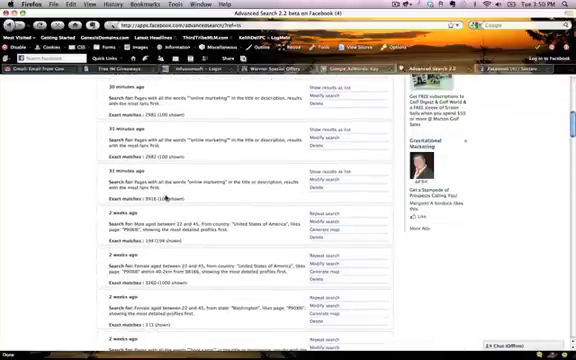
{"action": "scroll", "scroll_direction": "down", "scroll_amount": 3}
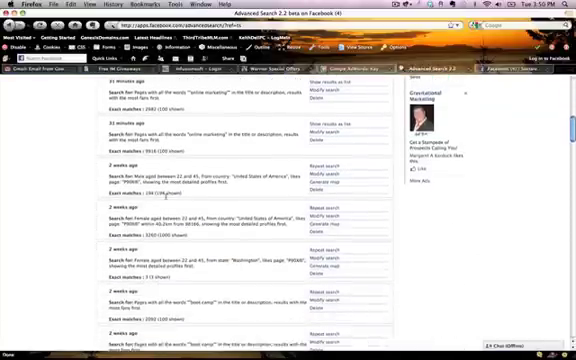
{"action": "scroll", "scroll_direction": "down", "scroll_amount": 3}
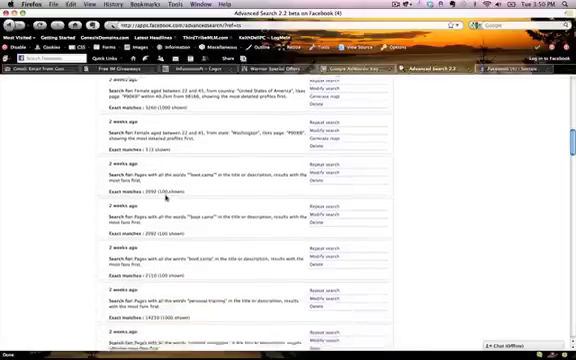
{"action": "scroll", "scroll_direction": "up", "scroll_amount": 3}
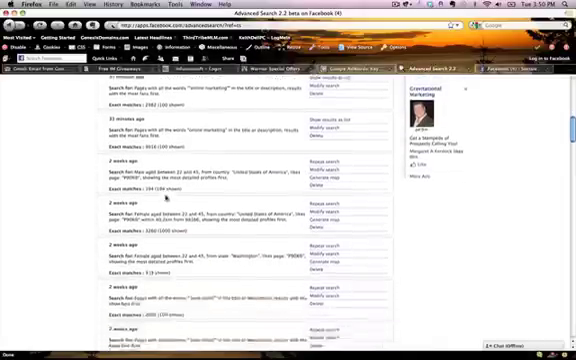
{"action": "scroll", "scroll_direction": "down", "scroll_amount": 3}
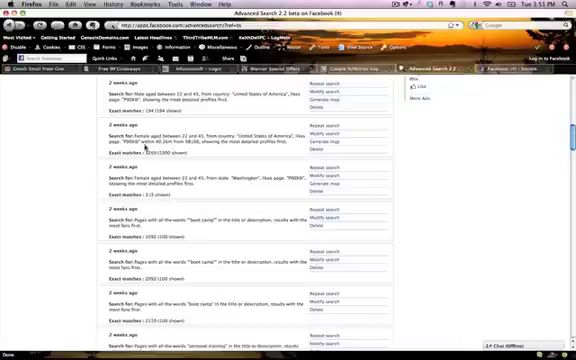
{"action": "scroll", "scroll_direction": "down", "scroll_amount": 3}
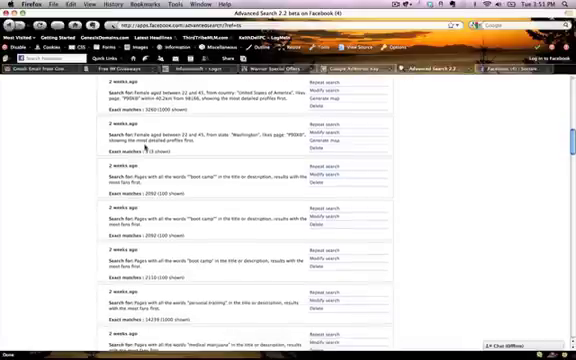
{"action": "scroll", "scroll_direction": "down", "scroll_amount": 3}
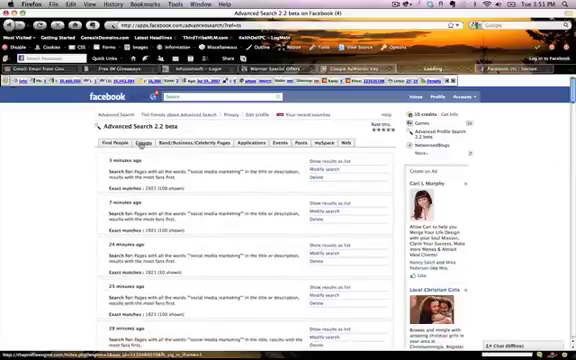
{"action": "left_click", "coordinate": [120, 148]}
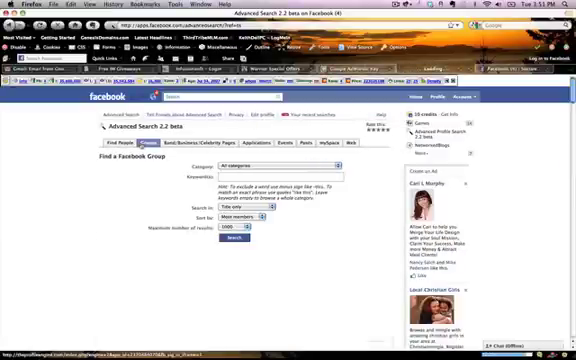